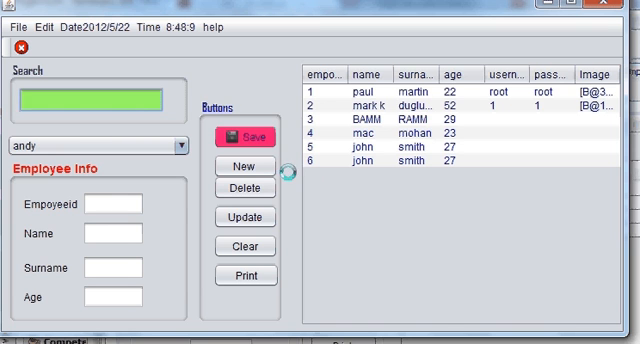
- Click New on the running Employee form to test the record handler
left_click(85, 103)
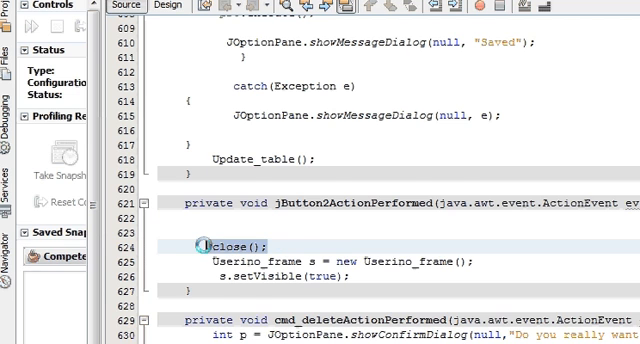
scroll("down", 3)
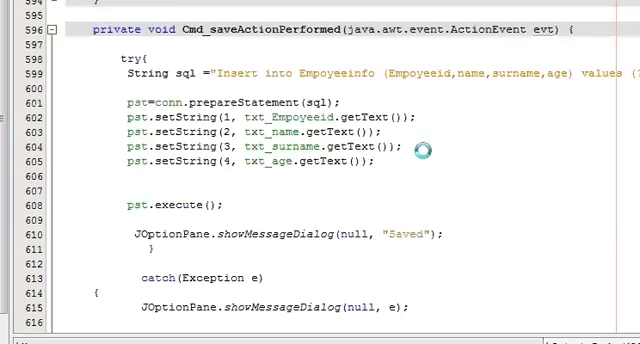
scroll("up", 3)
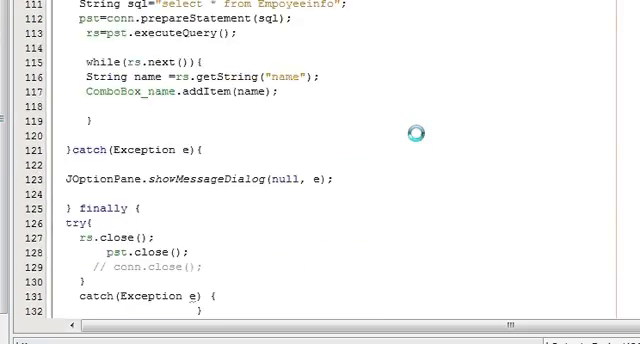
scroll("up", 3)
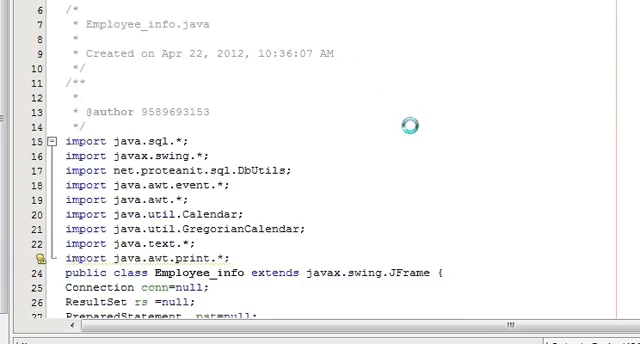
scroll("down", 3)
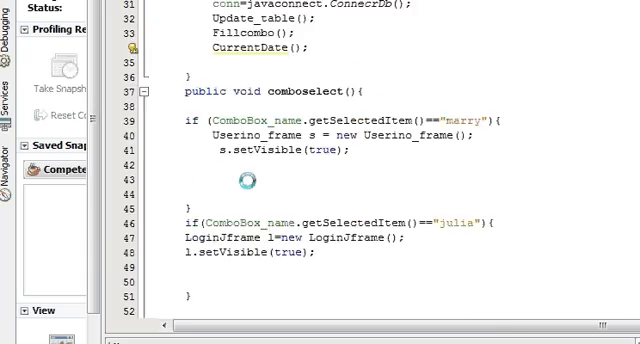
scroll("down", 3)
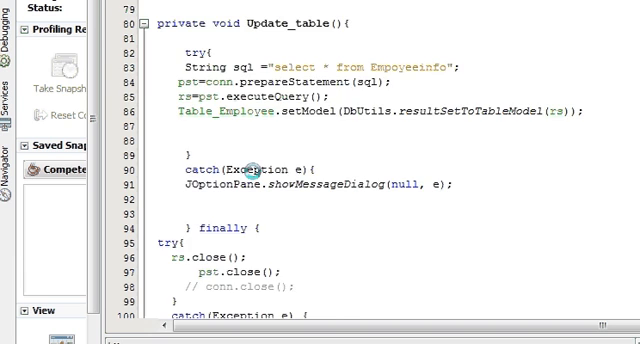
scroll("up", 3)
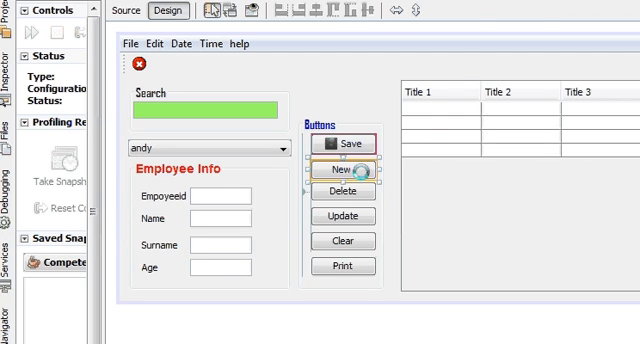
left_click(125, 11)
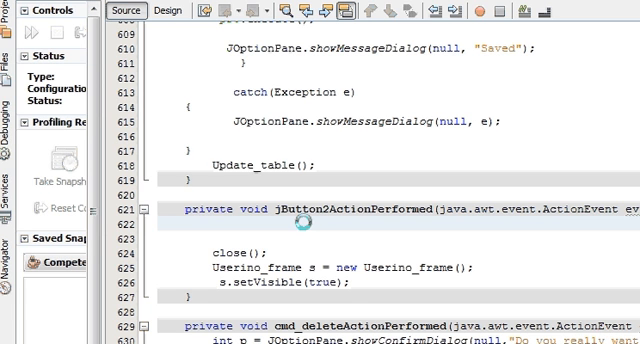
- Type dispose(); and new Userino_frame().setVisible(true); into jButton2ActionPerformed
type("disp")
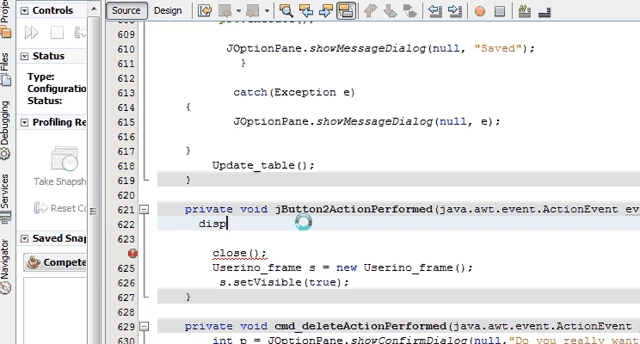
type("ose")
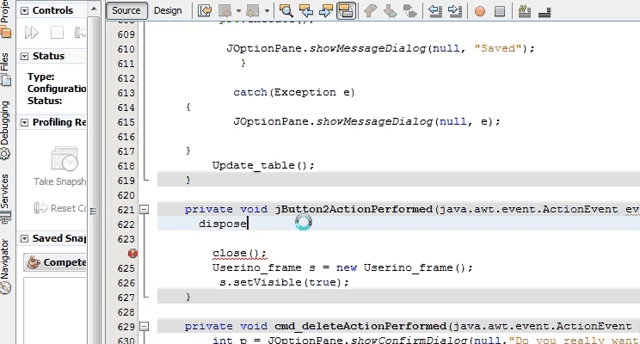
type("*()")
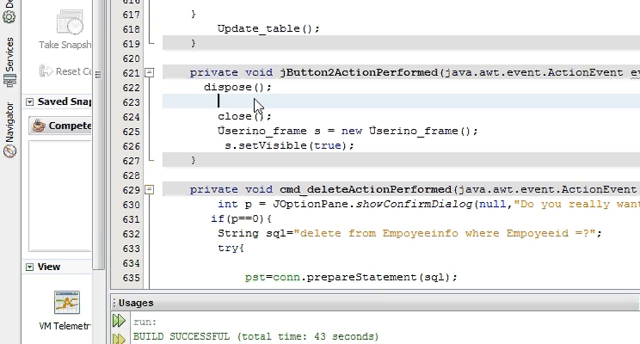
type("new Userino_frame(")
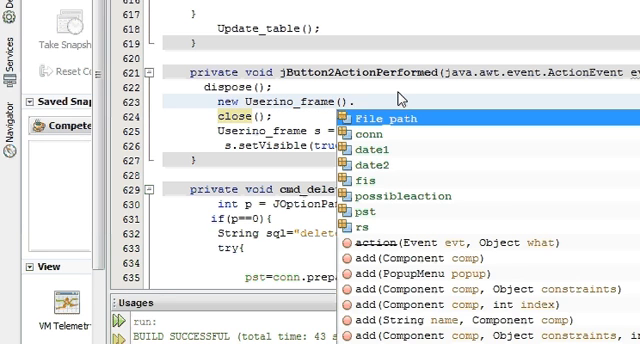
type(".setv")
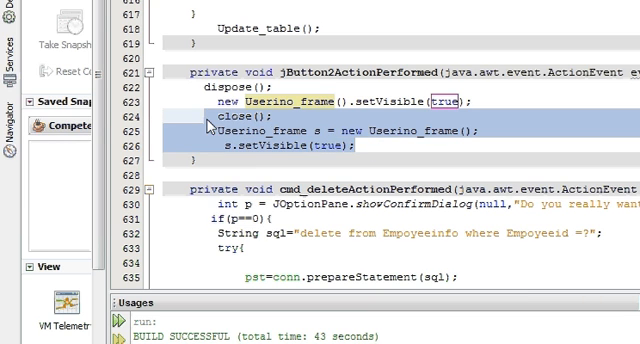
- Delete the old close() and Userino_frame s lines from the handler
scroll("up", 3)
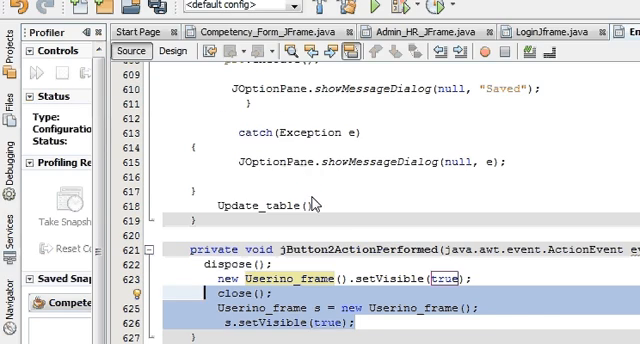
scroll("down", 3)
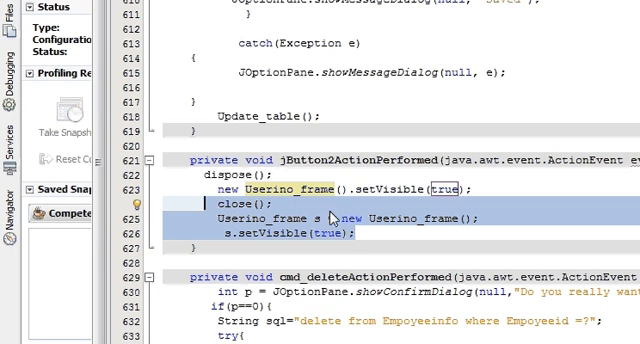
mouse_move(408, 248)
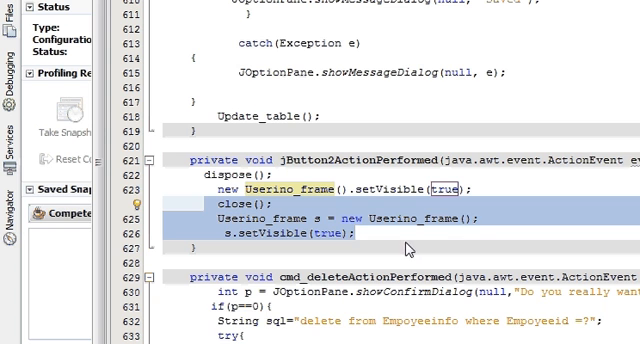
key("Delete")
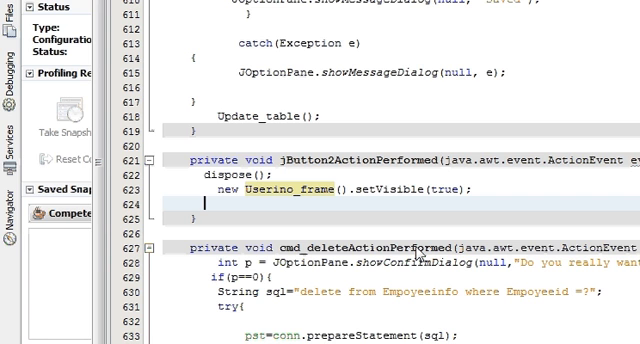
mouse_move(360, 177)
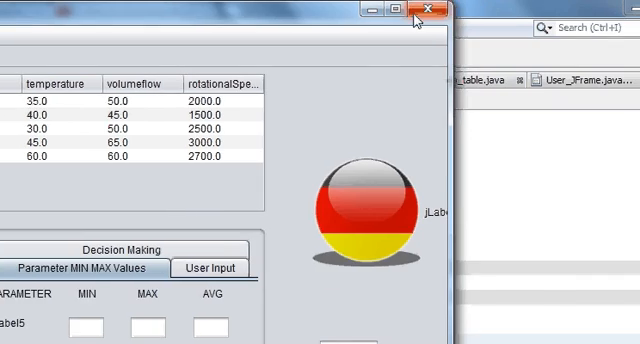
- Close the running parameters window with its X button
left_click(429, 13)
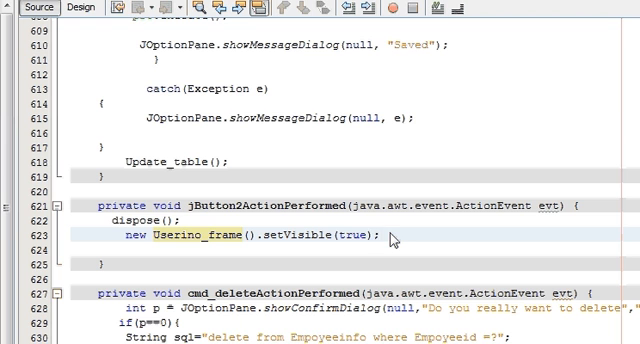
left_click(383, 235)
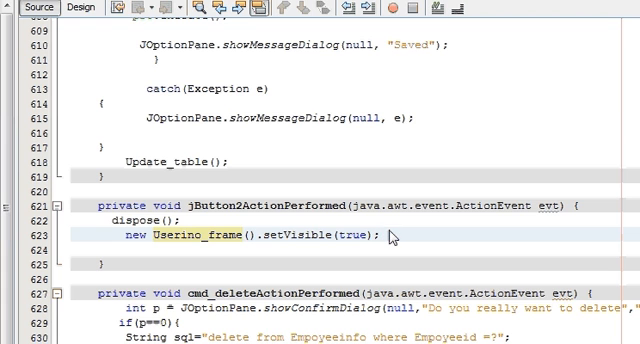
left_click(383, 235)
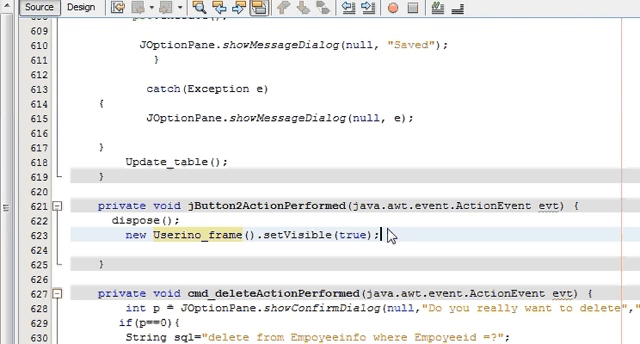
mouse_move(388, 237)
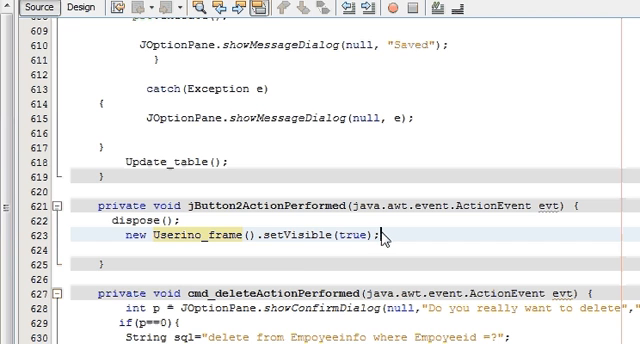
mouse_move(275, 233)
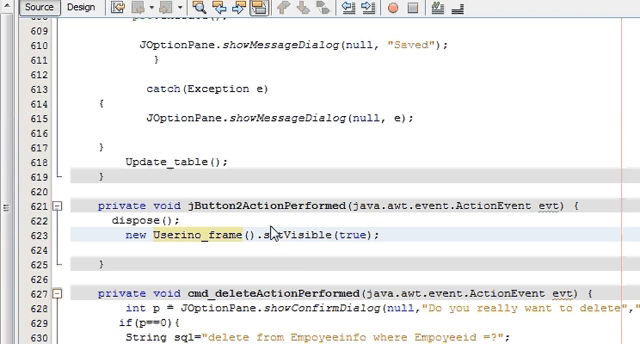